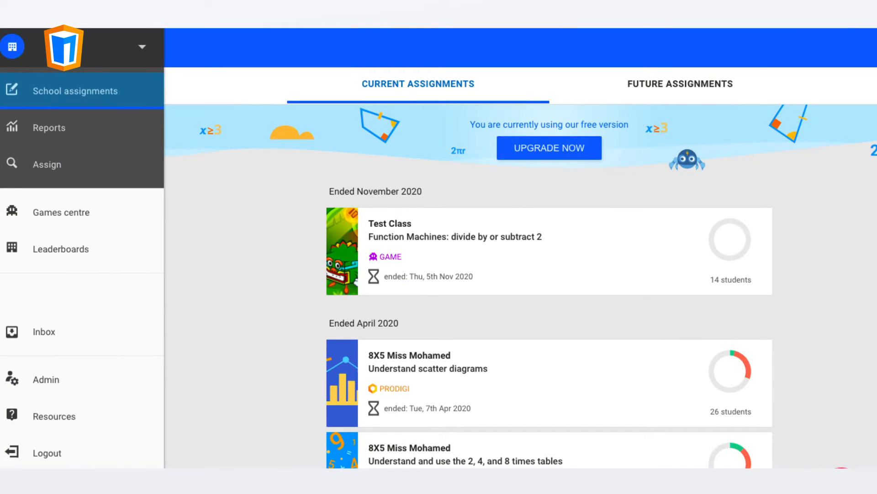
# Go to the Assign page to browse all activities.
pyautogui.click(46, 164)
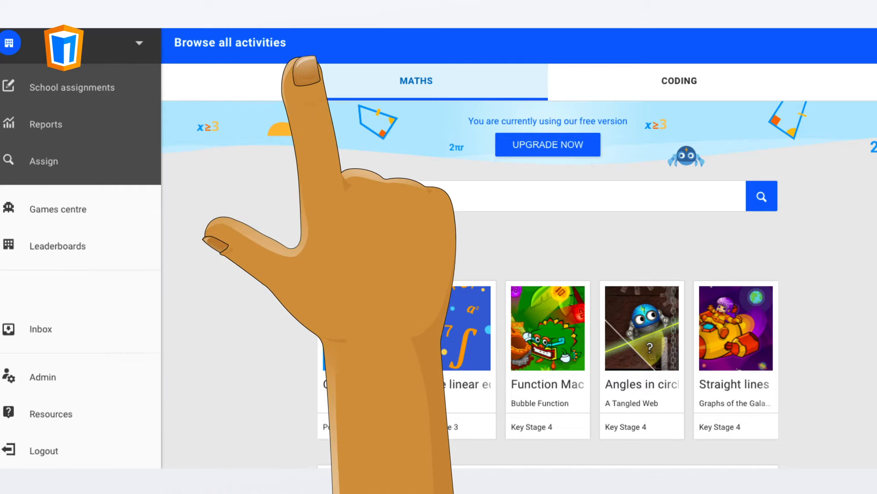
# Search 'count how many' then 'Partitio' and show details for Partition shapes into equal parts.
pyautogui.write('count how many')
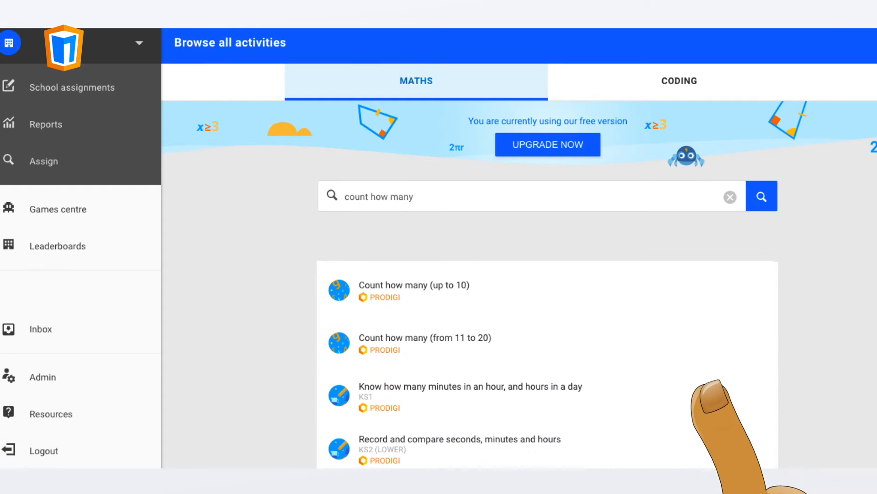
pyautogui.write('Partition shapes into equal parts')
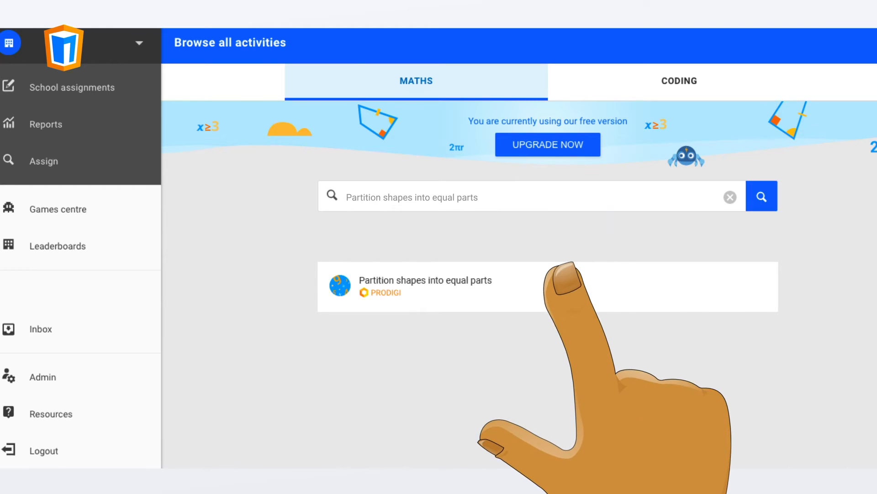
pyautogui.click(425, 286)
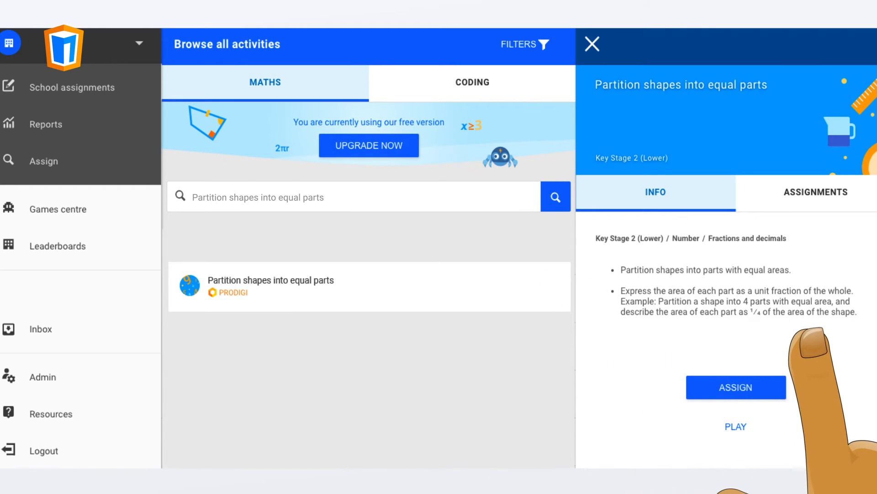